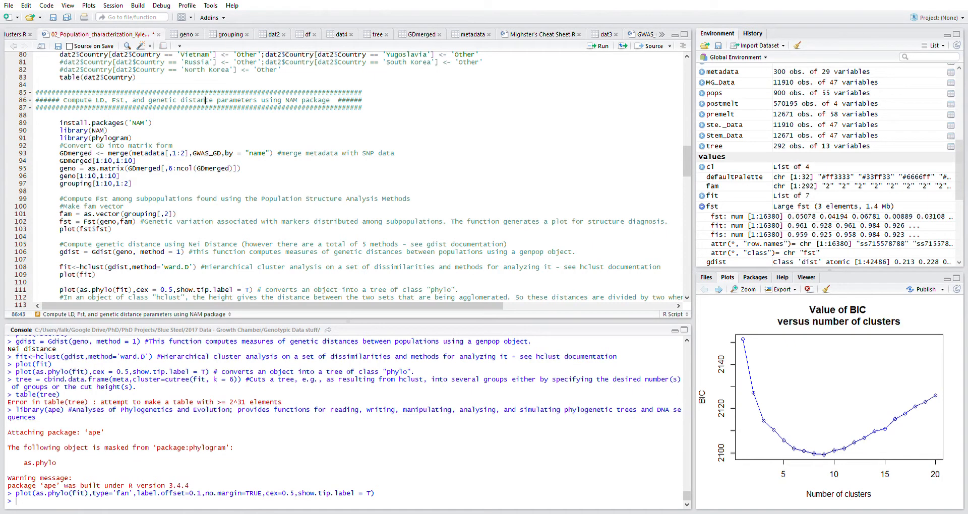
mouse_move(519, 242)
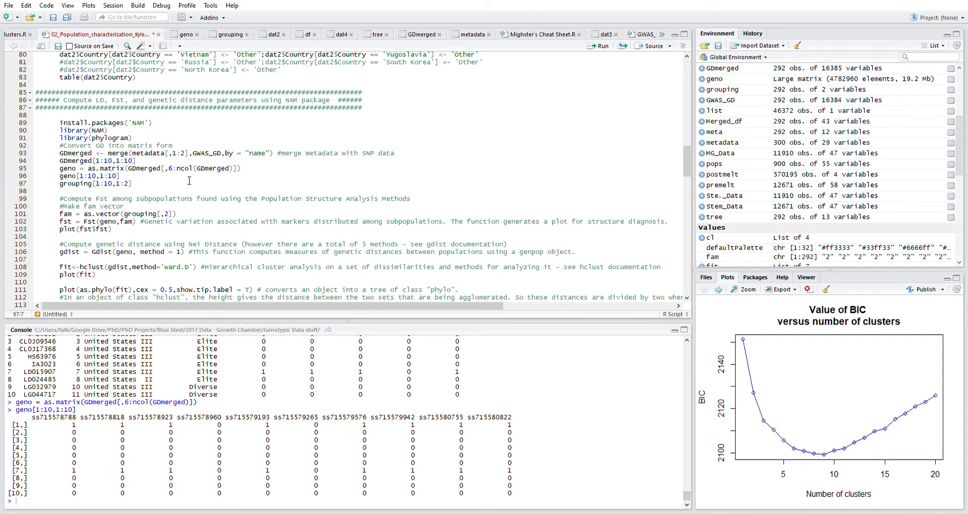
mouse_move(206, 387)
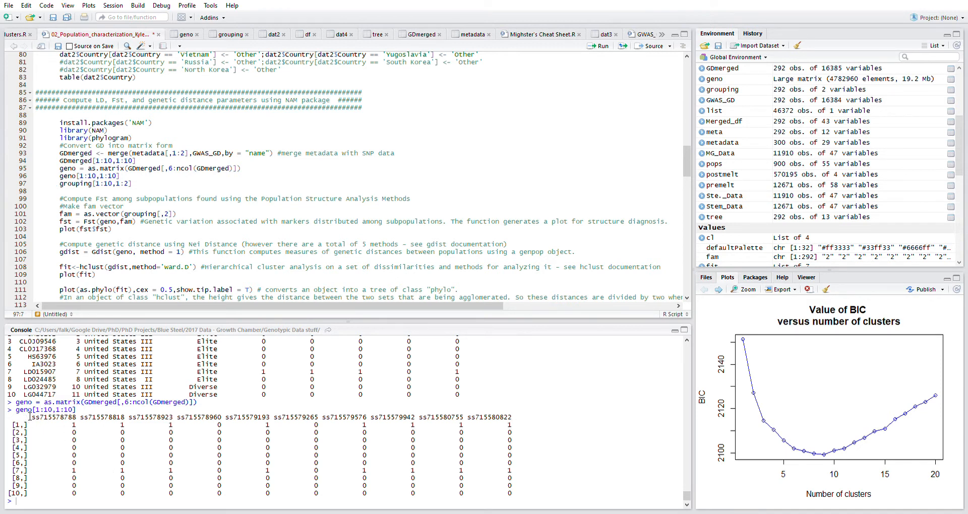
mouse_move(65, 429)
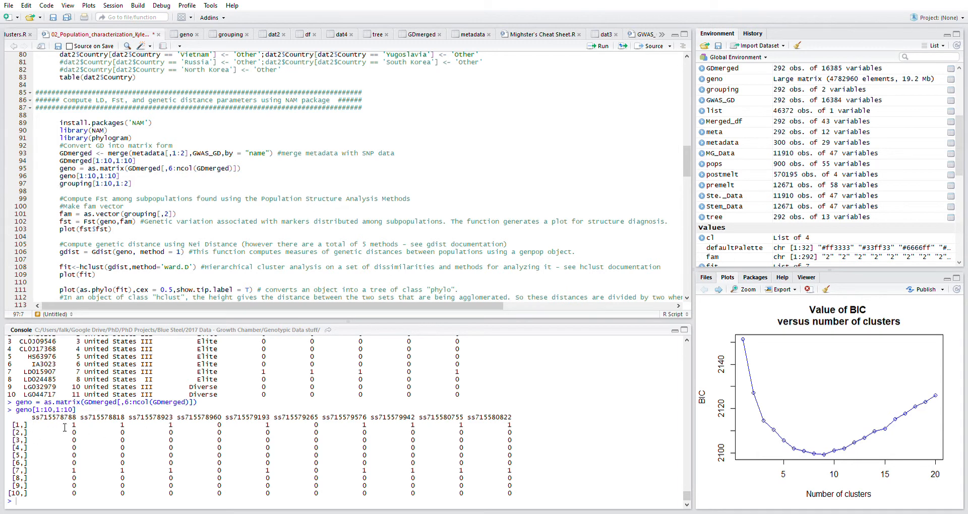
mouse_move(220, 151)
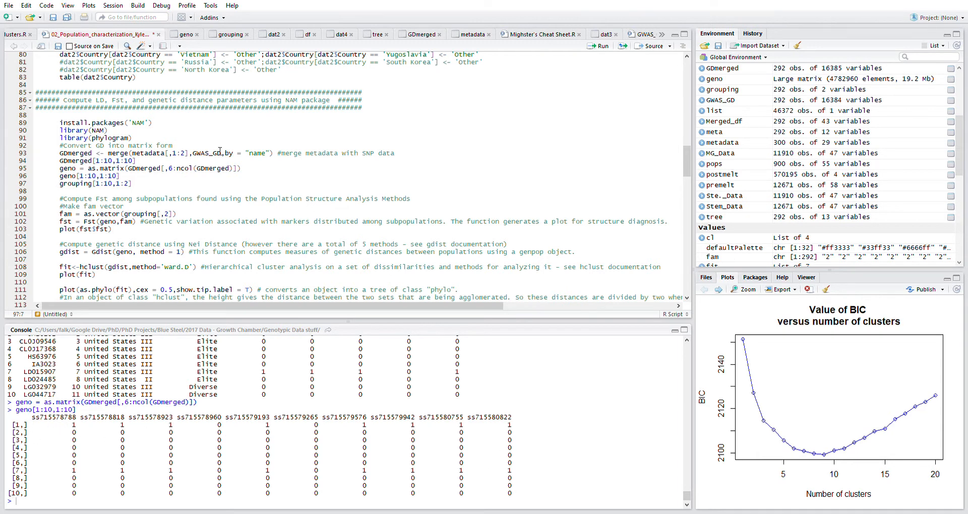
- Run grouping[1:10,1:2] to preview genotype names and subpopulations for the first ten rows
key("Return")
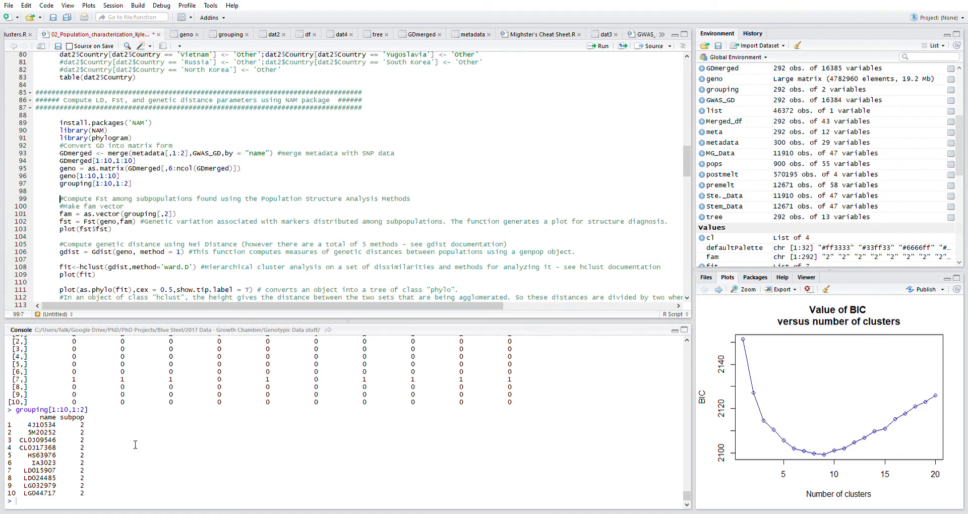
mouse_move(131, 442)
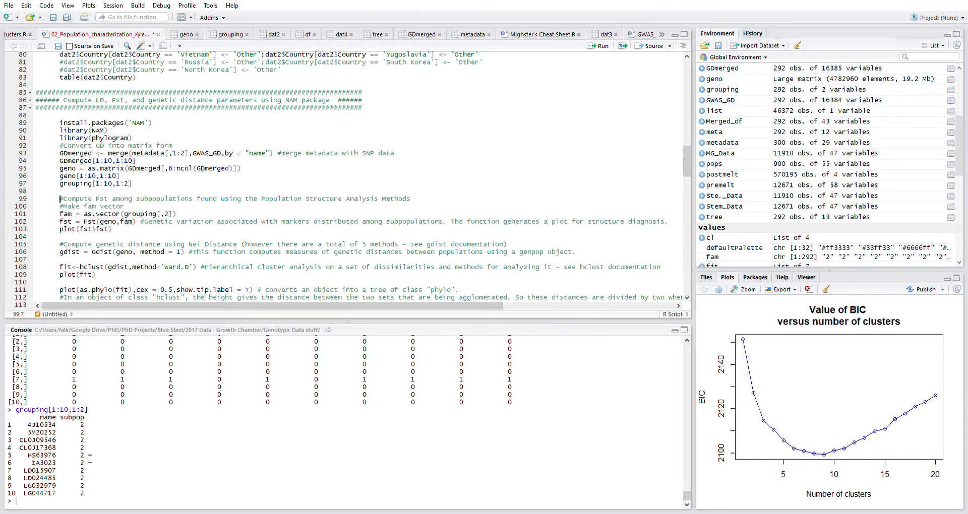
left_click(59, 206)
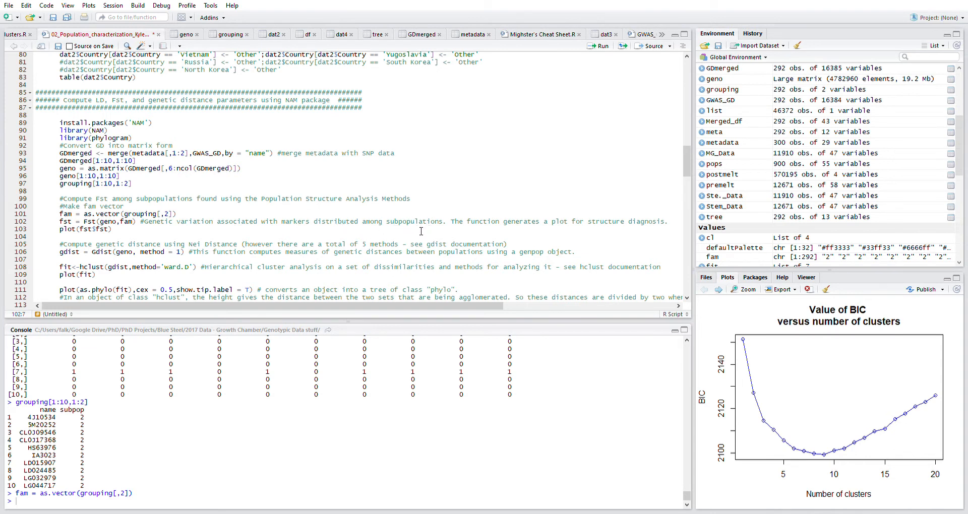
mouse_move(563, 223)
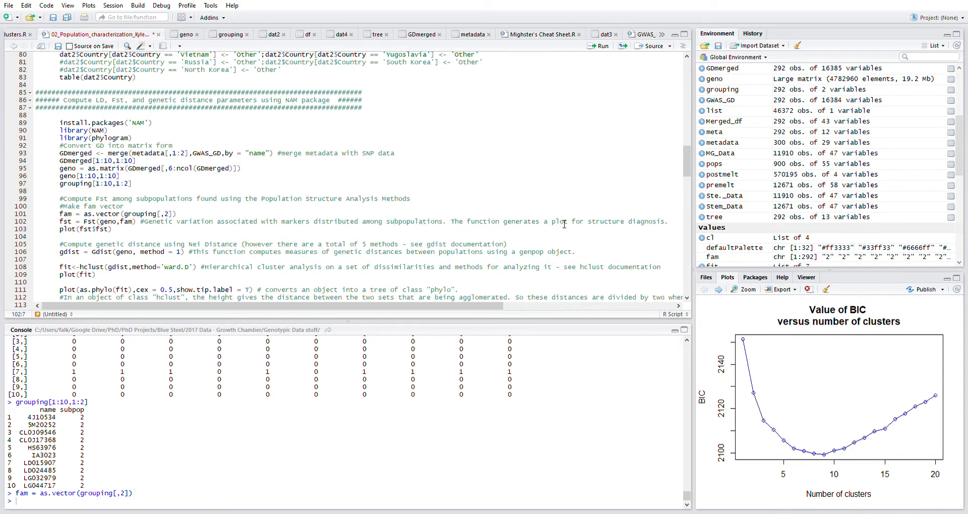
mouse_move(591, 224)
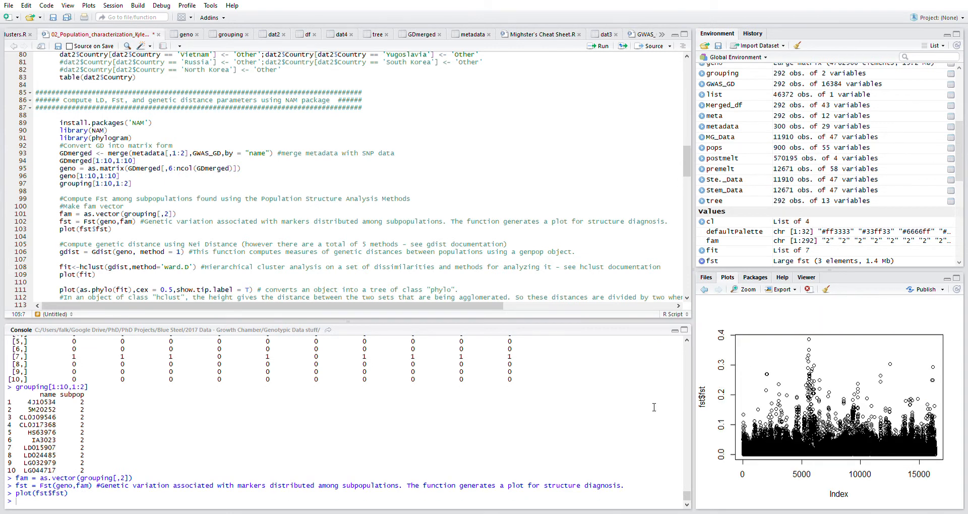
mouse_move(309, 346)
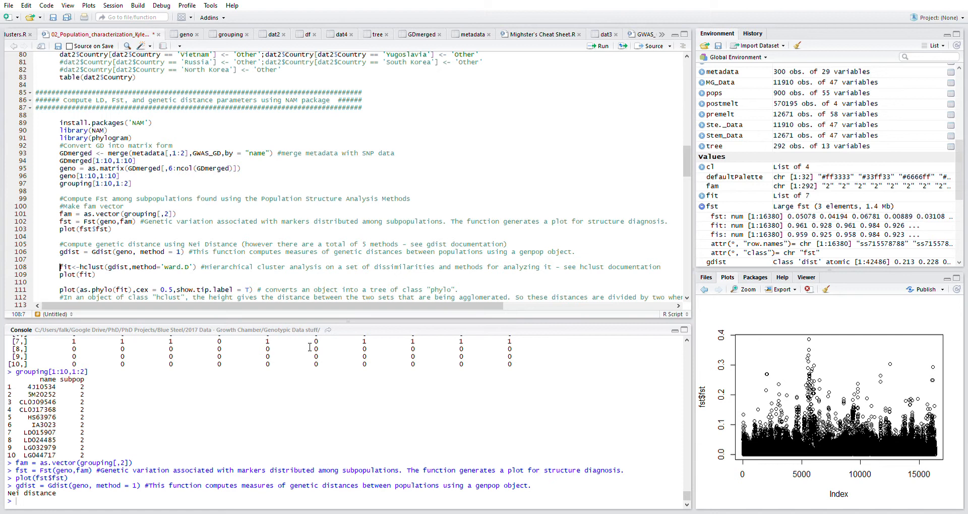
- Run gdist = Gdist(geno, method = 1) to get Nei distances between genotypes
left_click(61, 263)
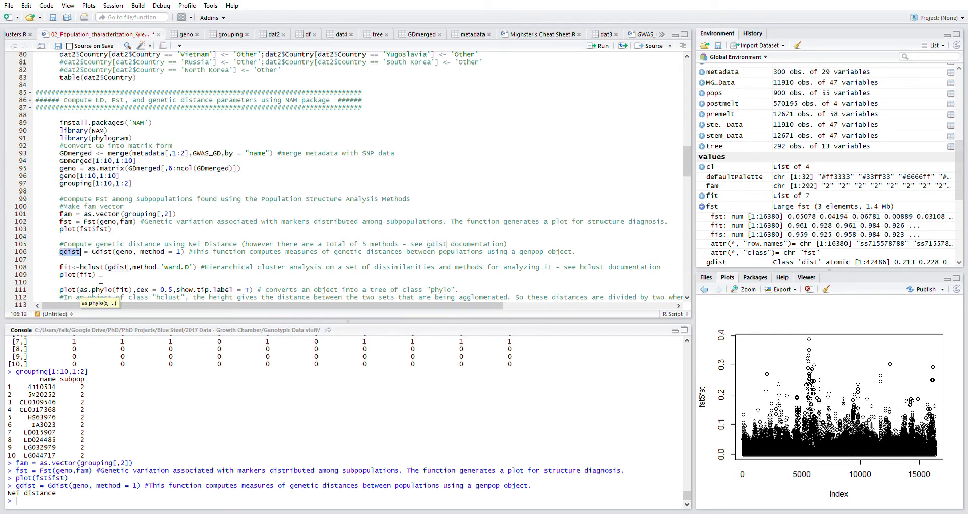
mouse_move(261, 275)
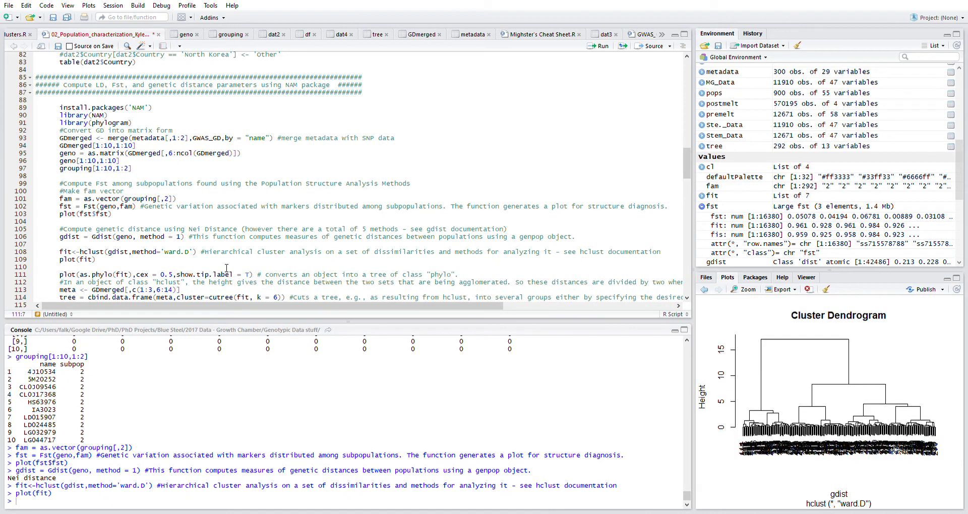
mouse_move(875, 399)
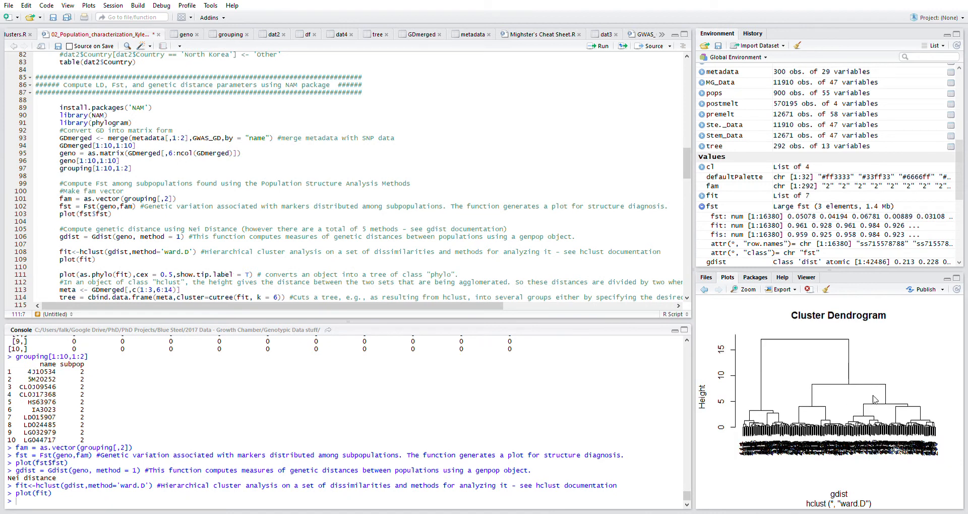
mouse_move(801, 415)
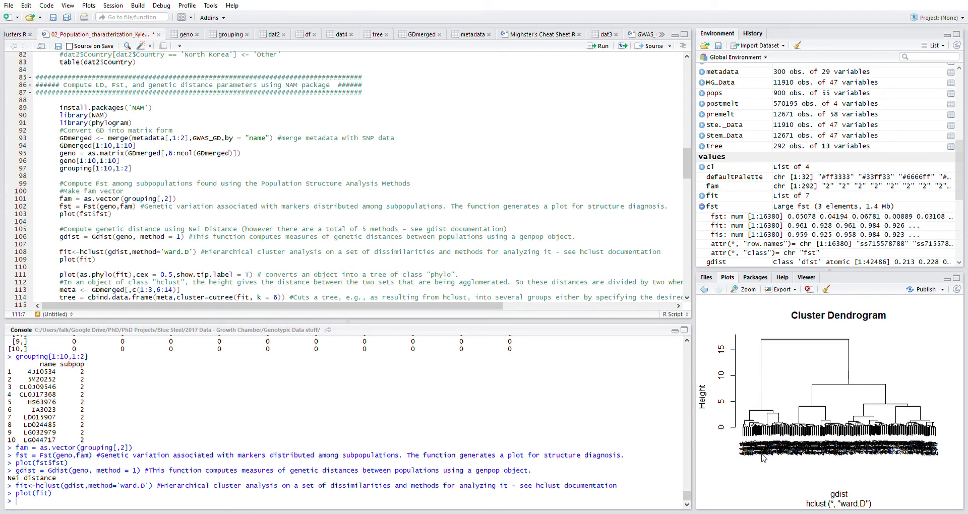
mouse_move(740, 454)
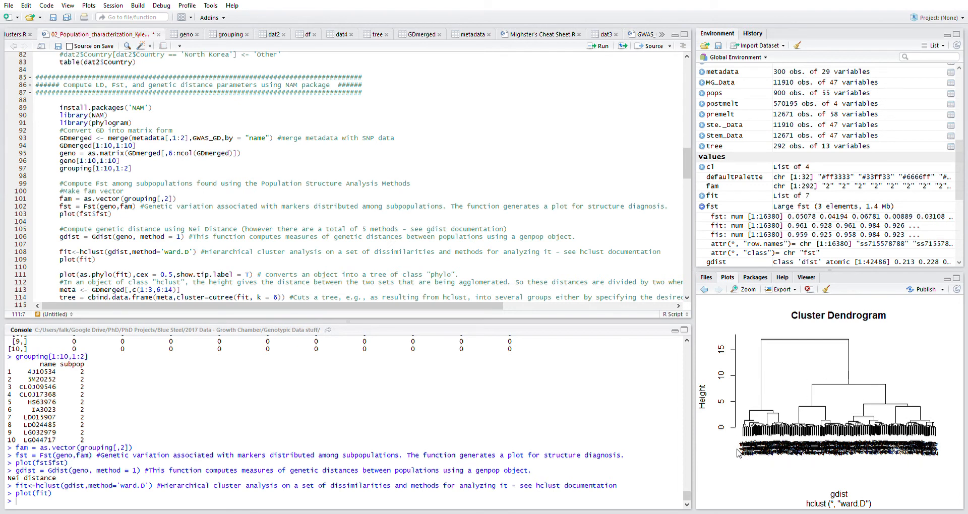
mouse_move(771, 379)
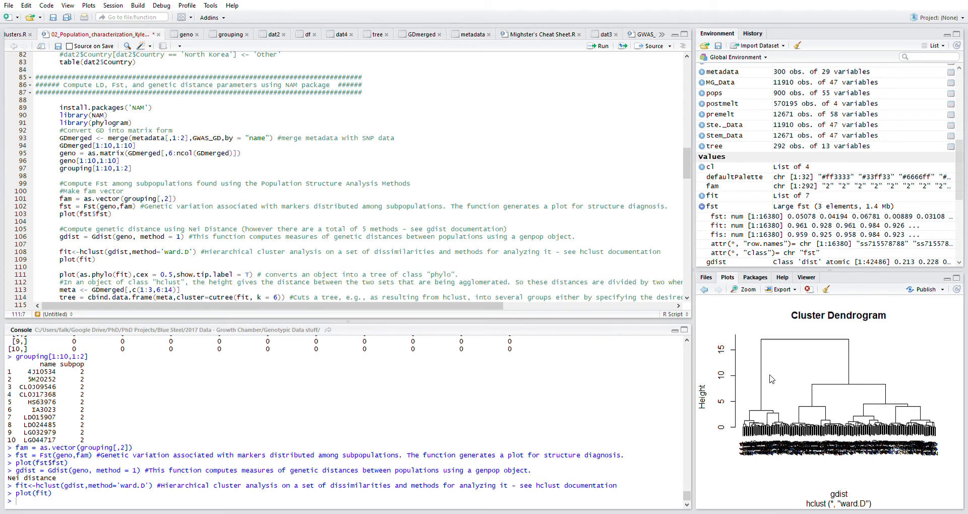
mouse_move(825, 411)
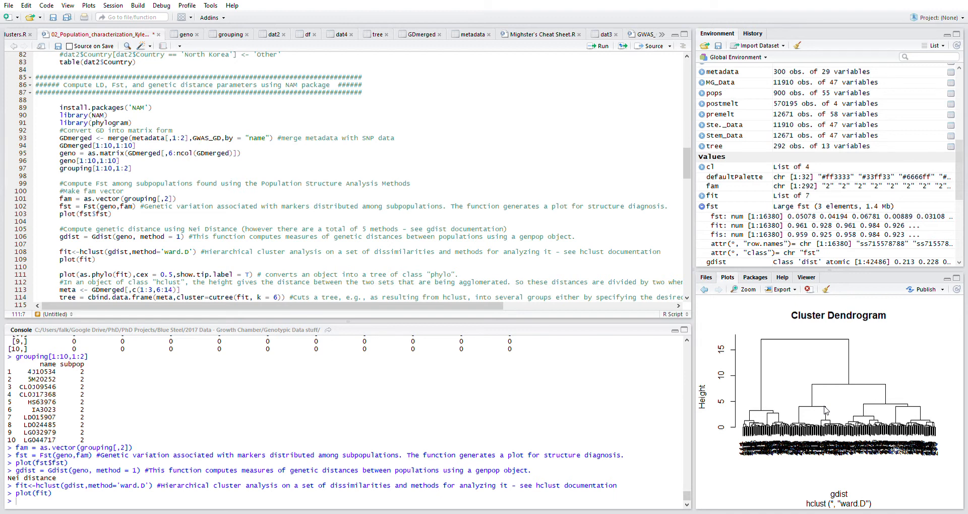
mouse_move(791, 405)
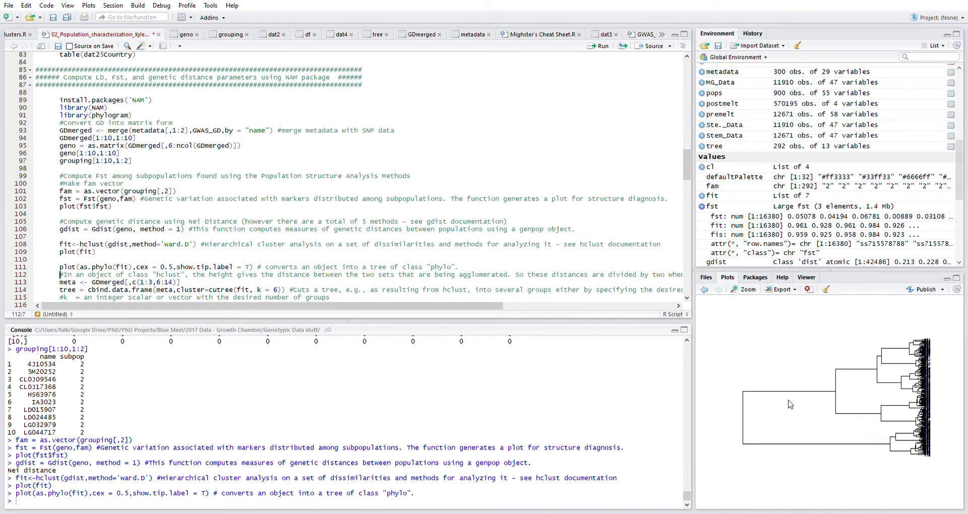
mouse_move(402, 336)
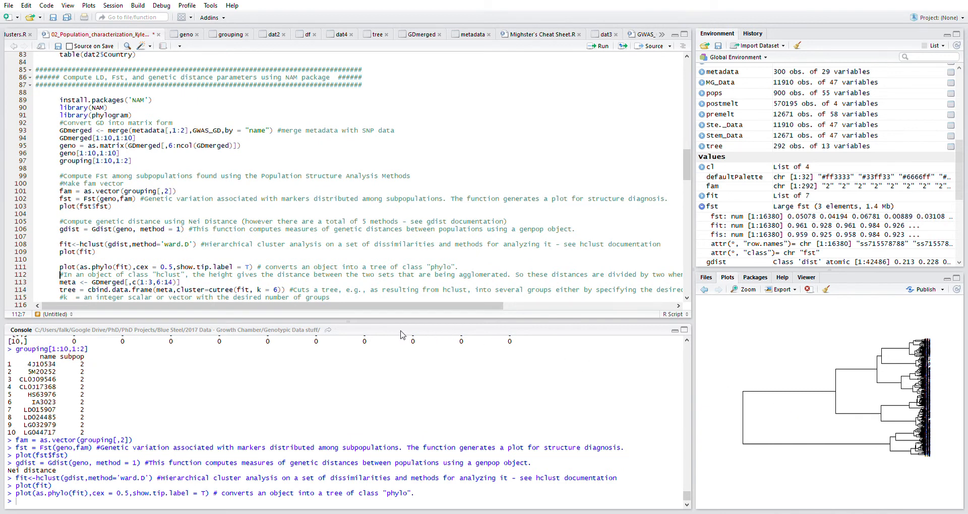
- Plot the Ward clustering as a phylo tree with tip labels at cex 0.5
scroll("down", 3)
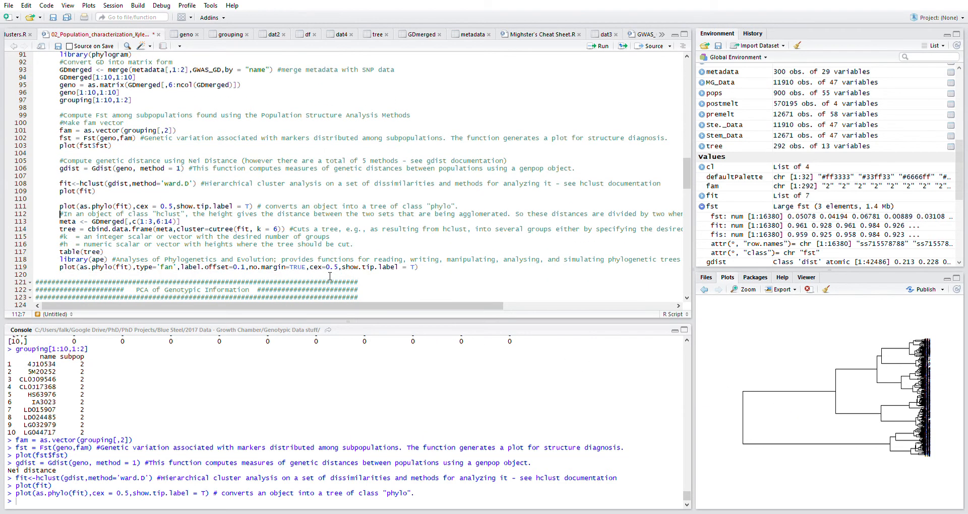